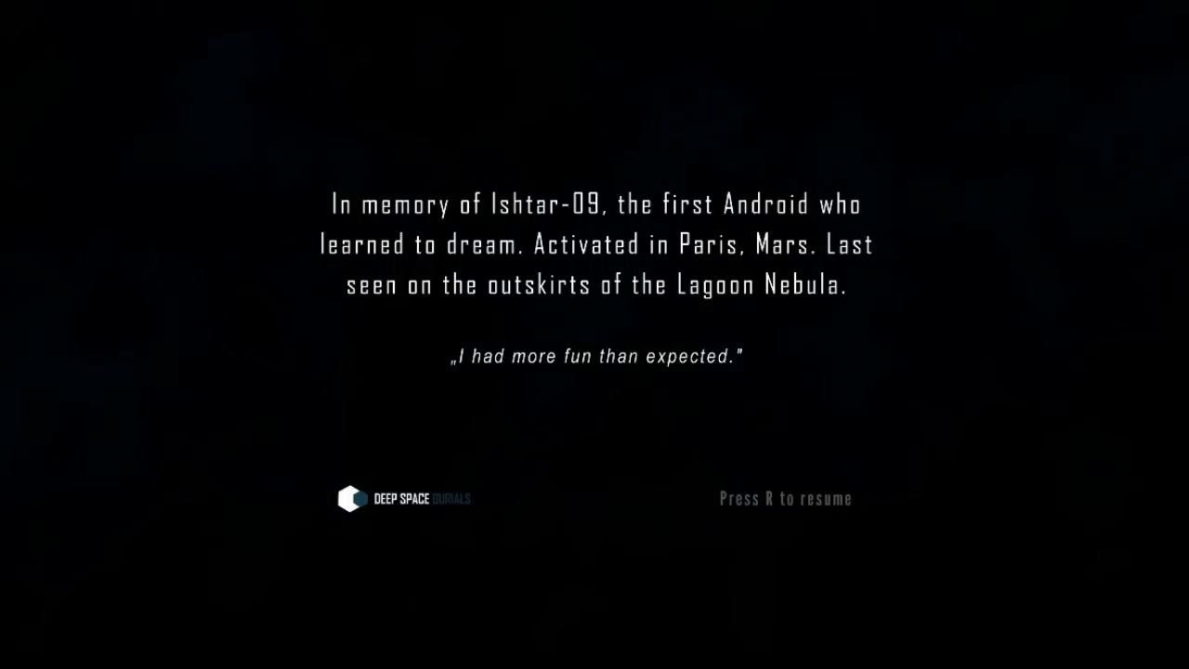
key(r)
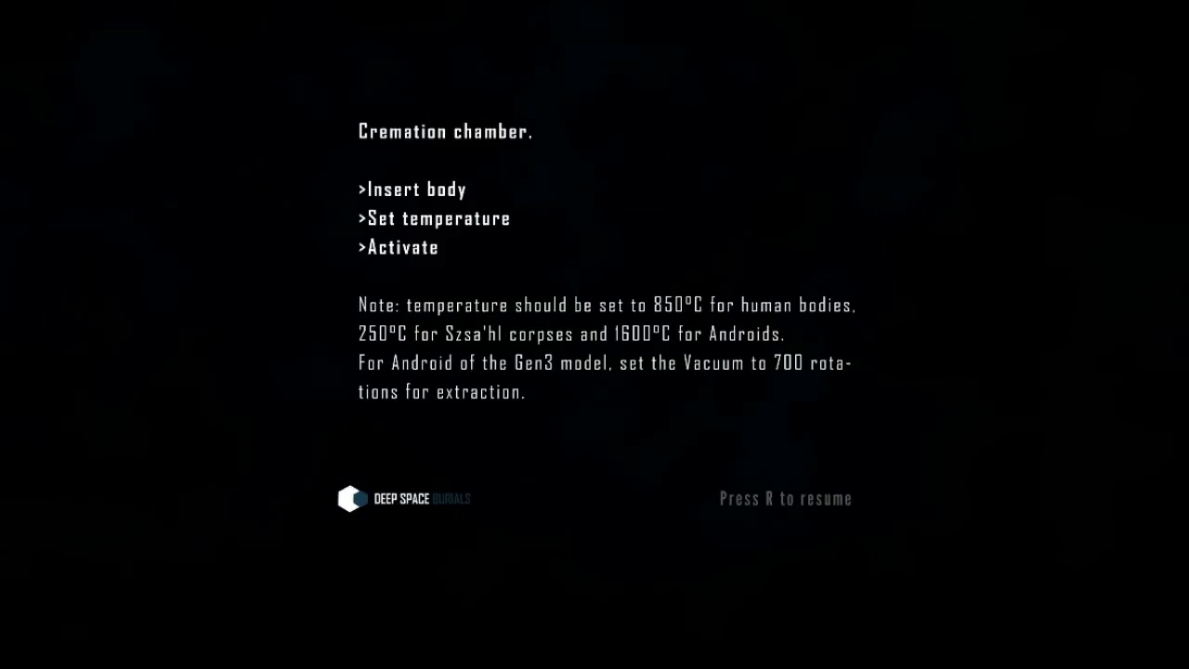
key(r)
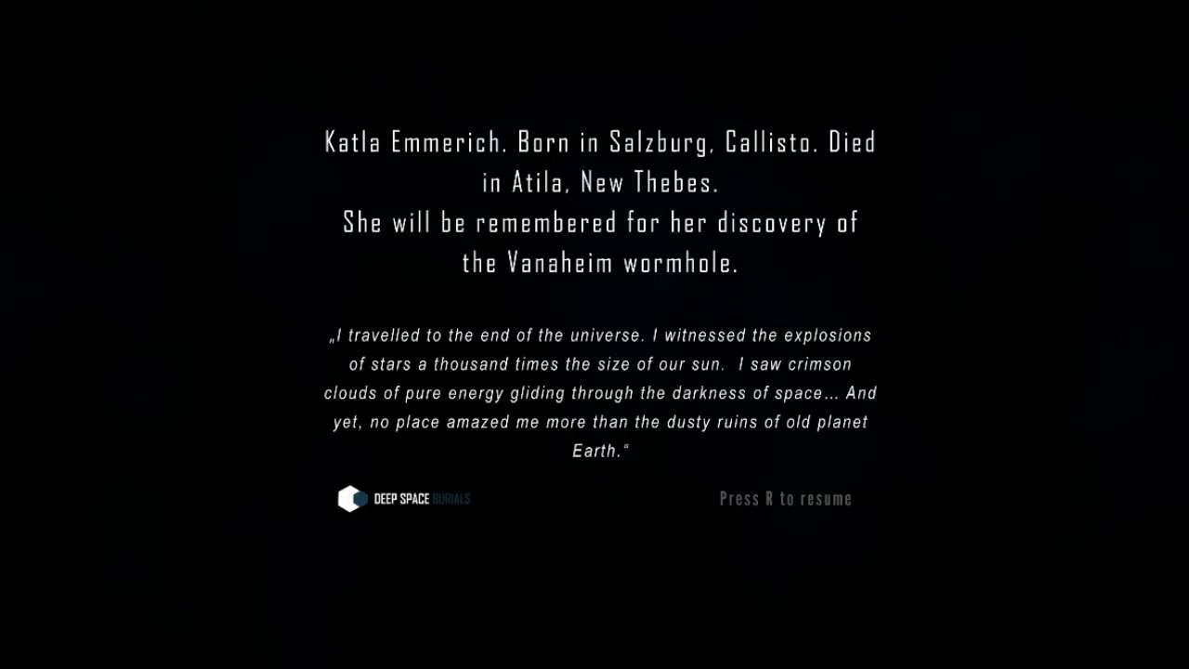
key(r)
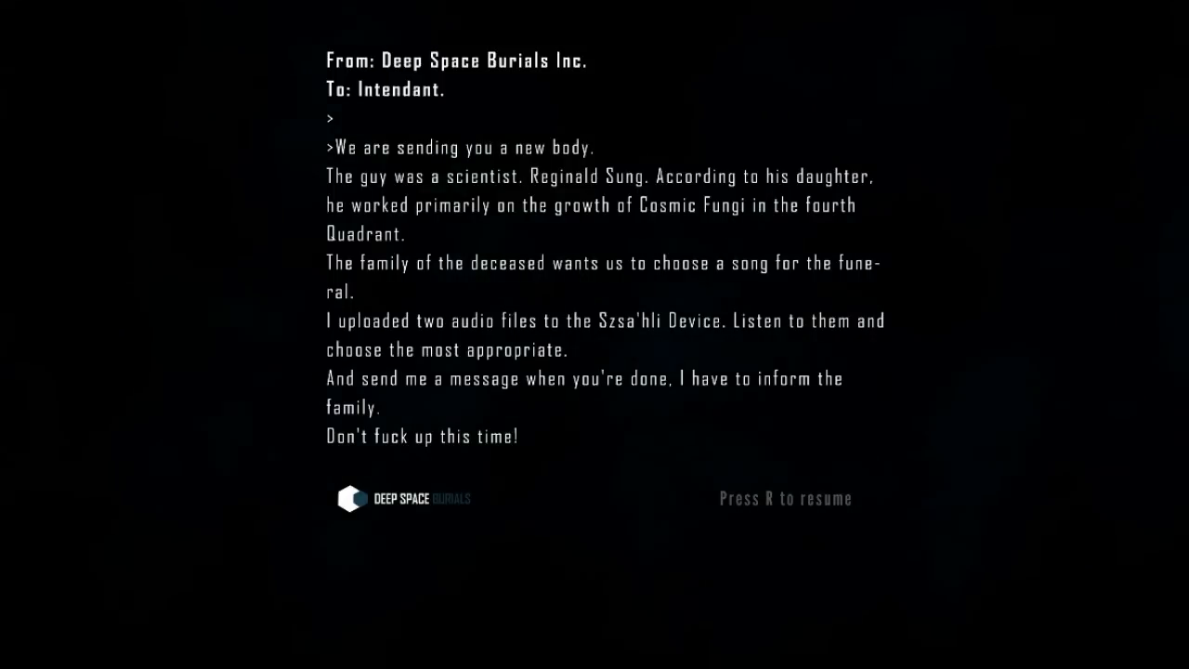
key(r)
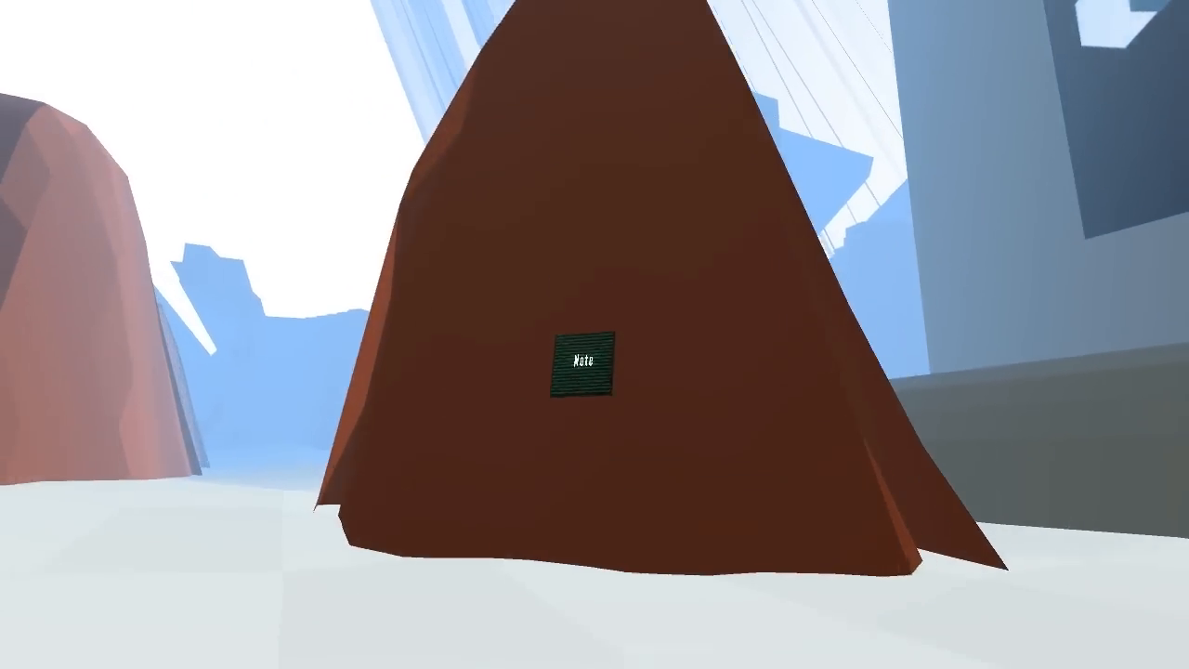
click(582, 360)
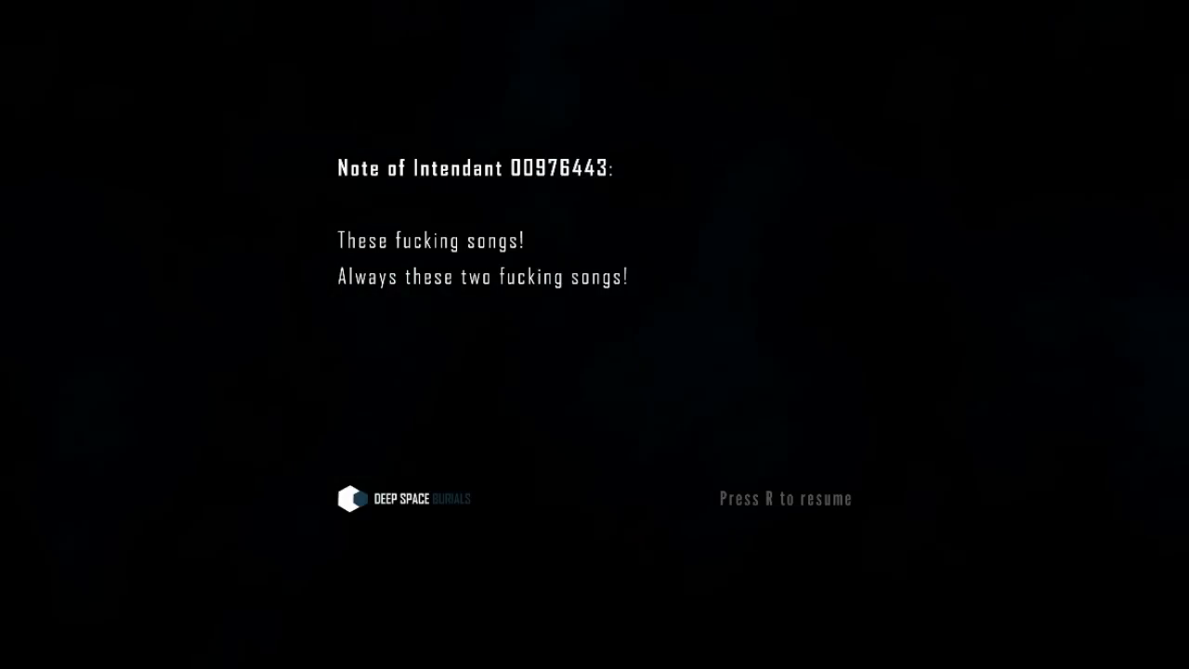
key(r)
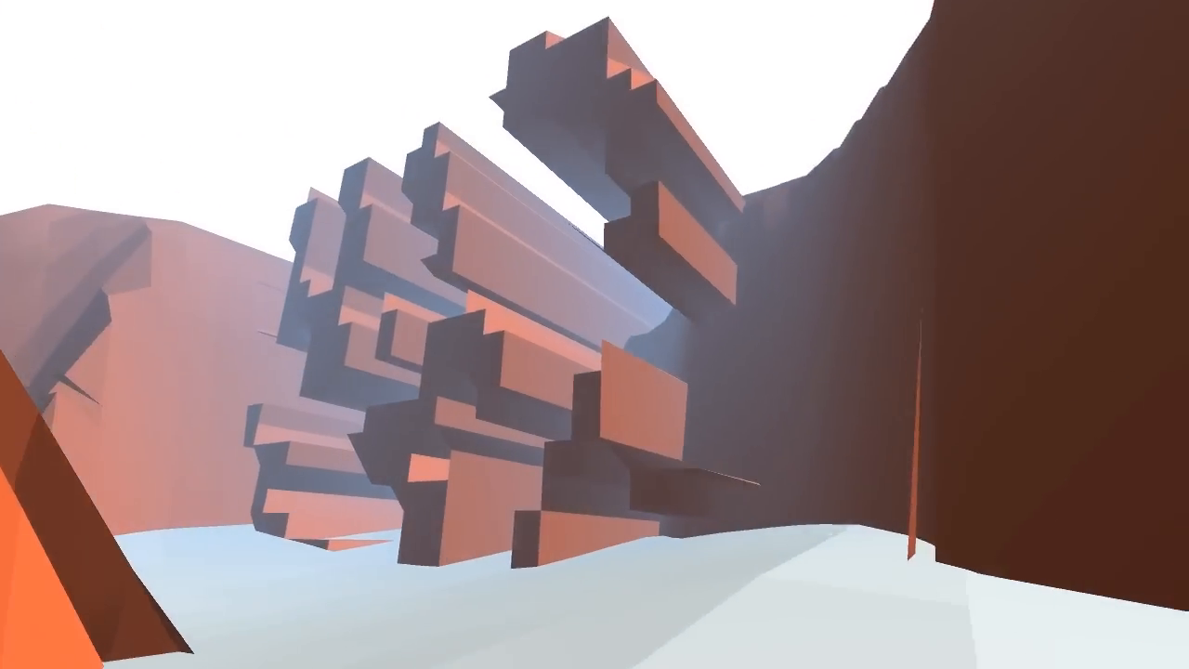
mouse_move(595, 335)
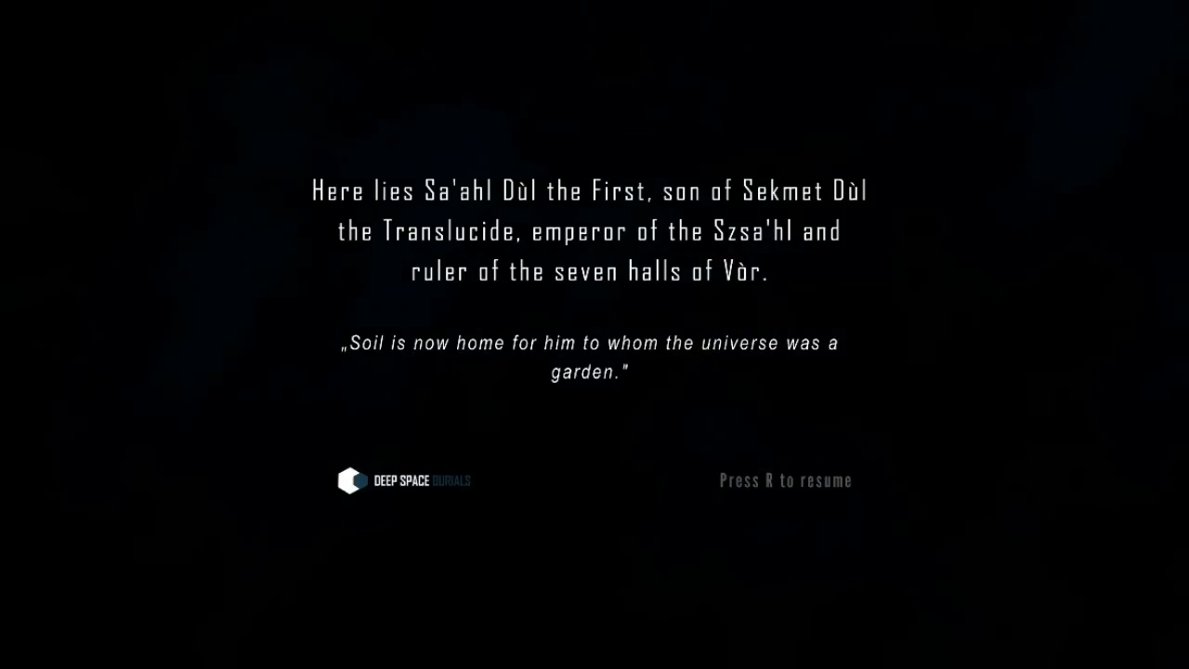
key(r)
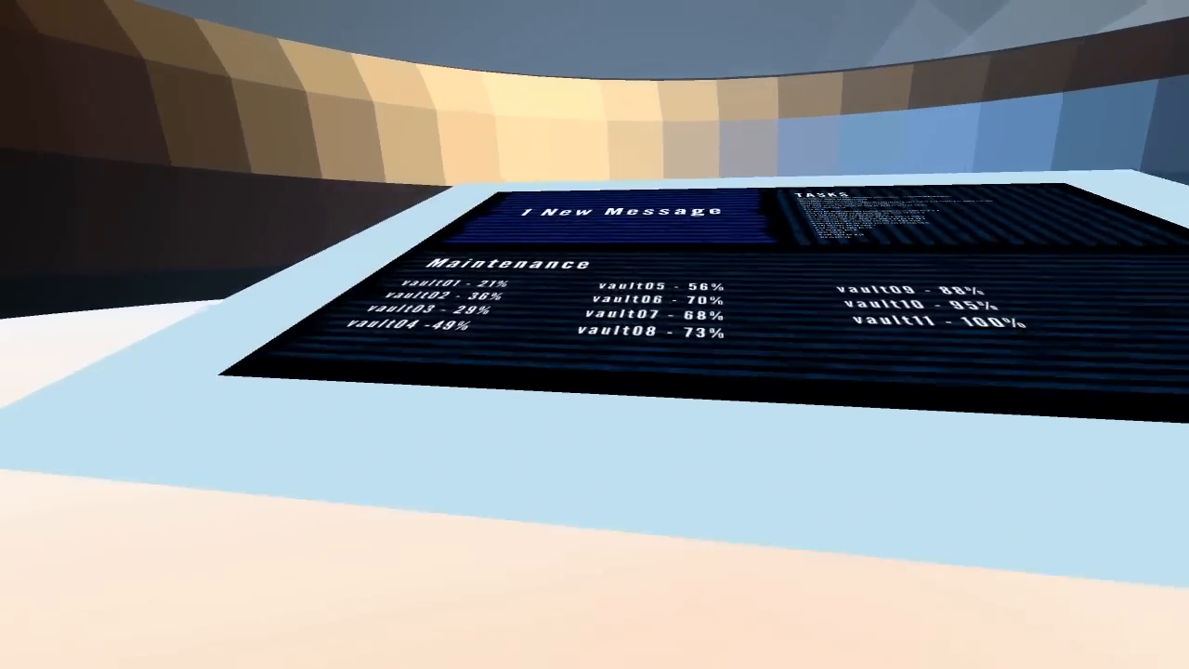
click(619, 209)
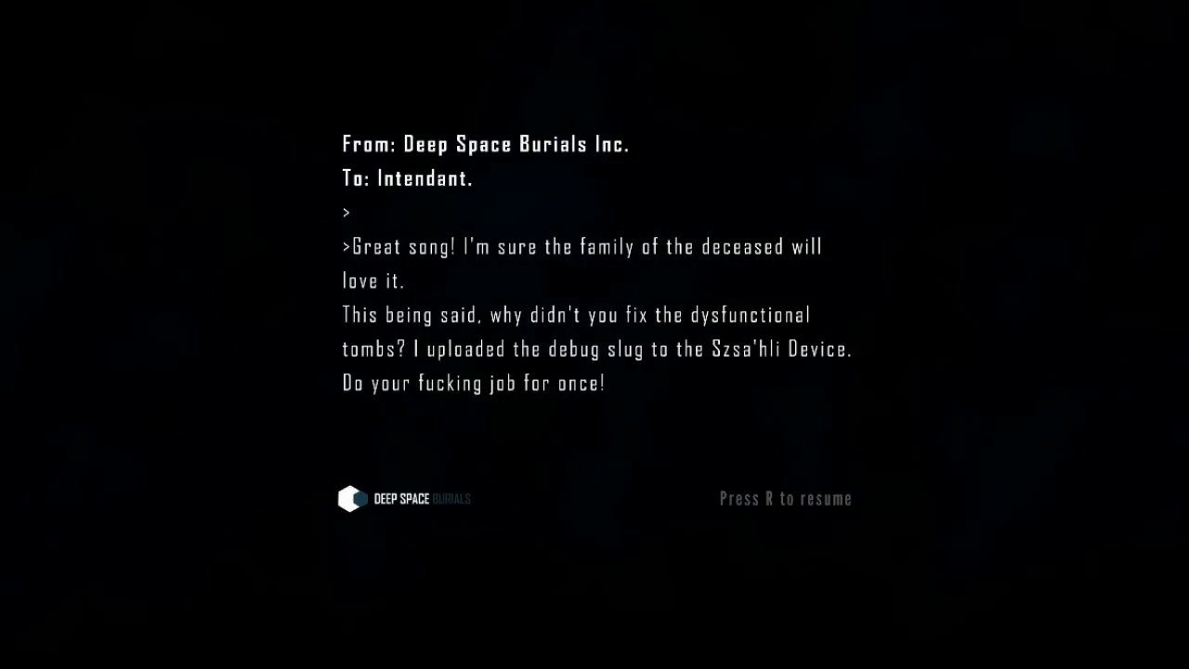
key(r)
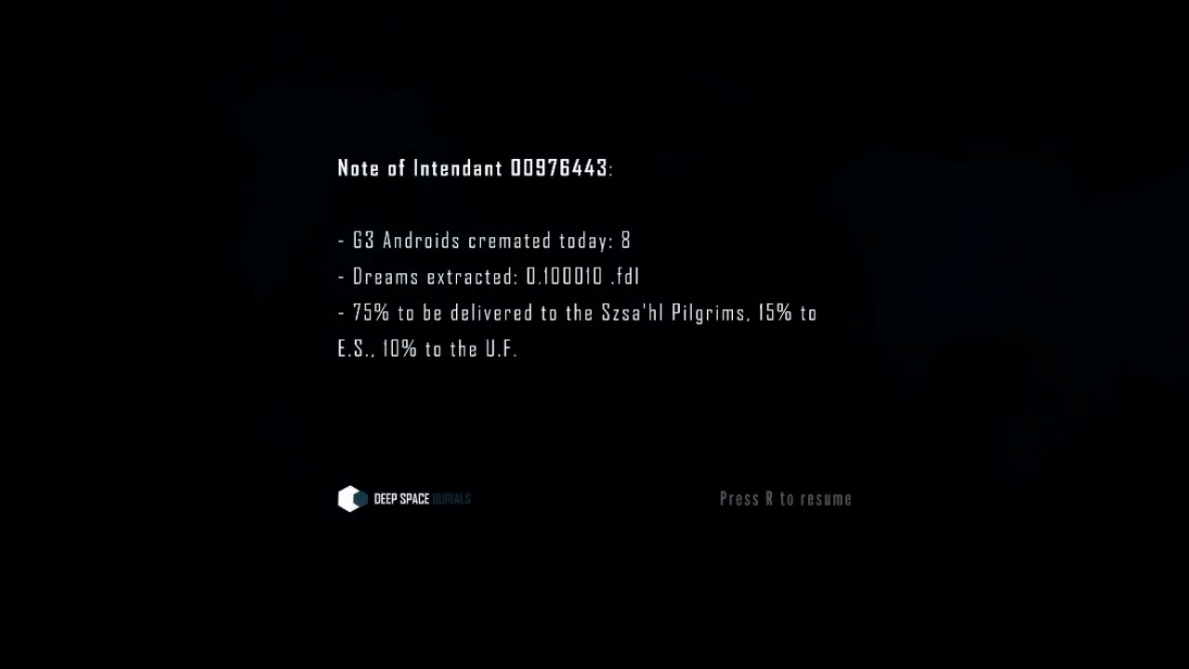
key(r)
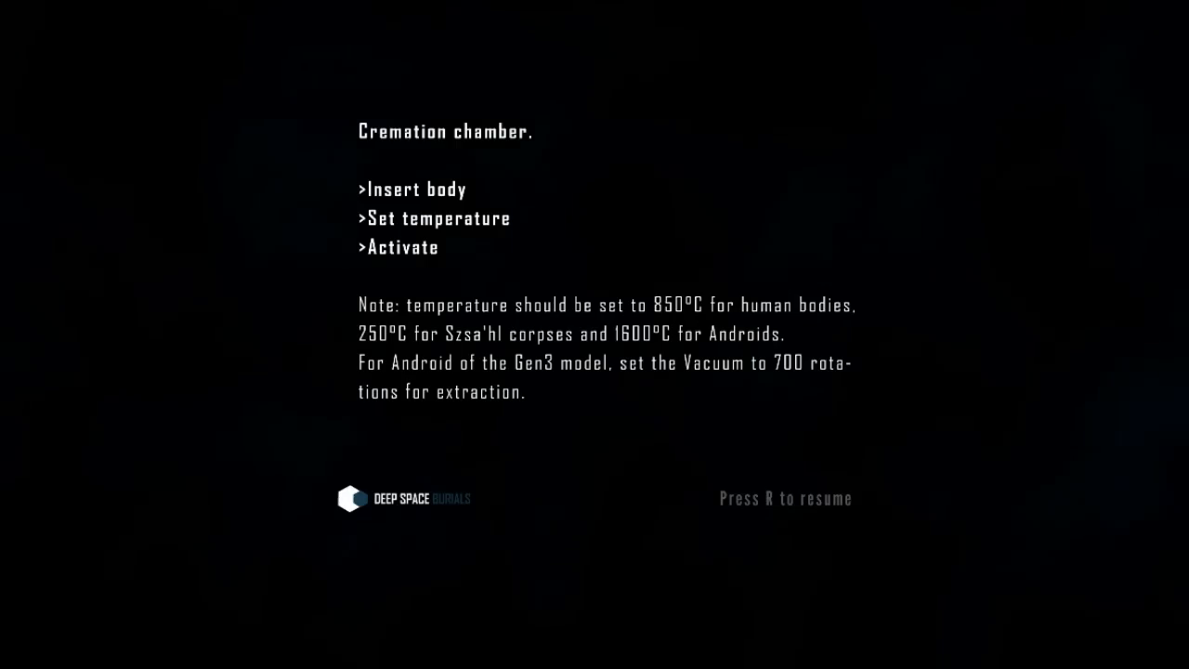
key(r)
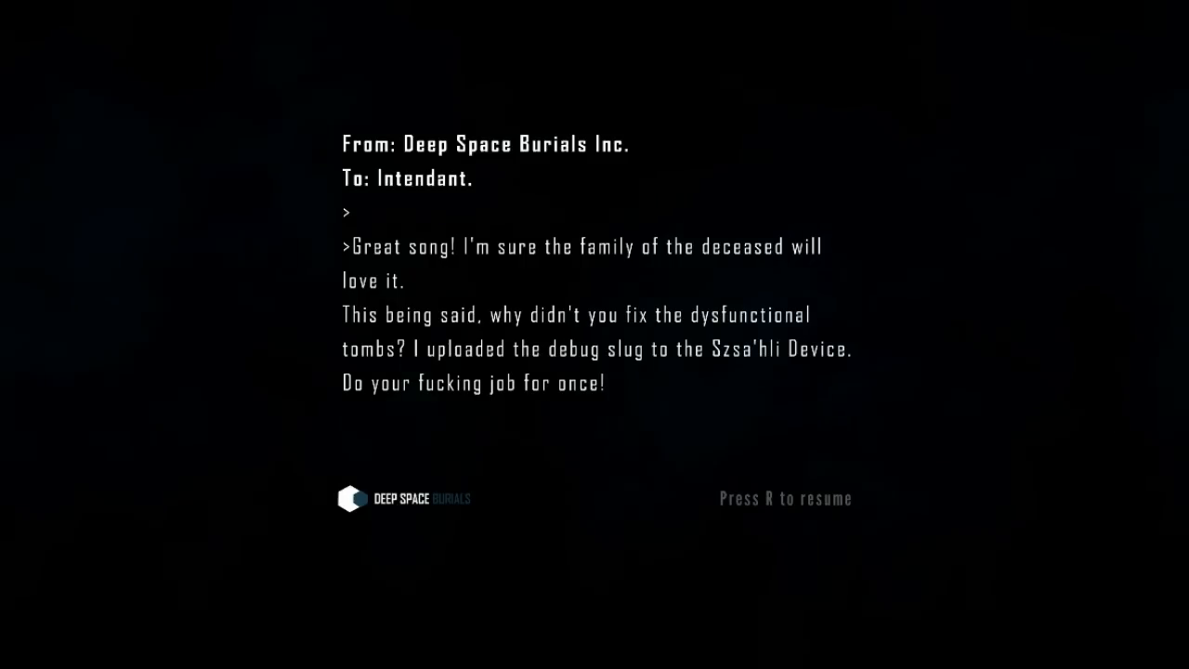
key(r)
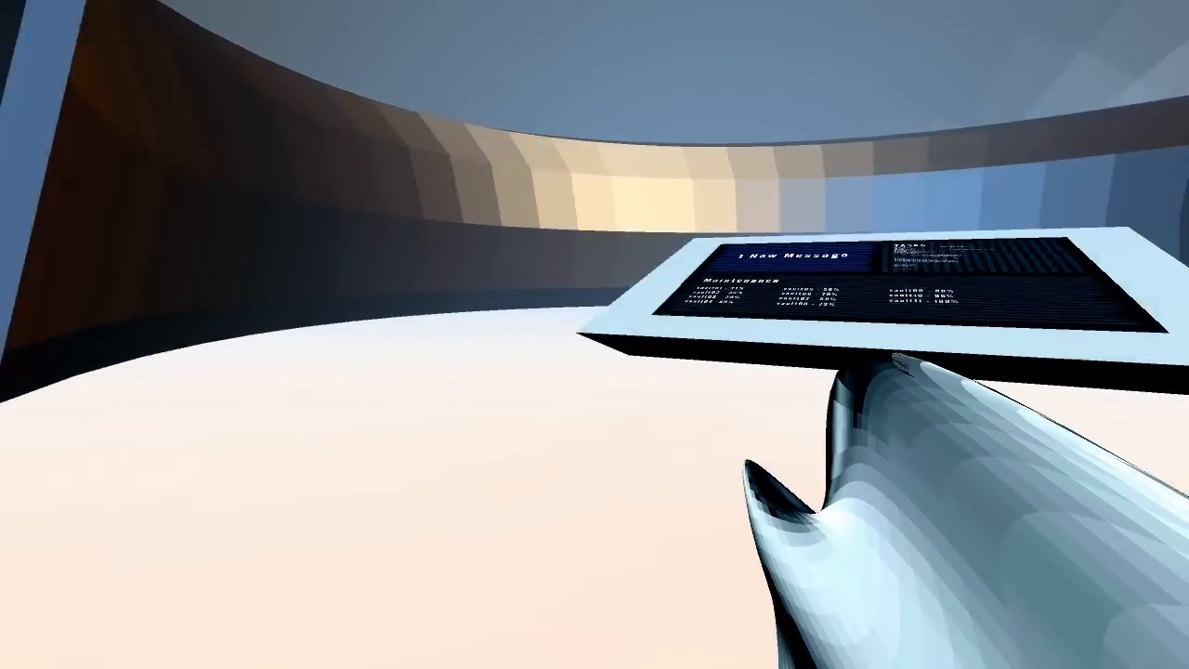
click(790, 256)
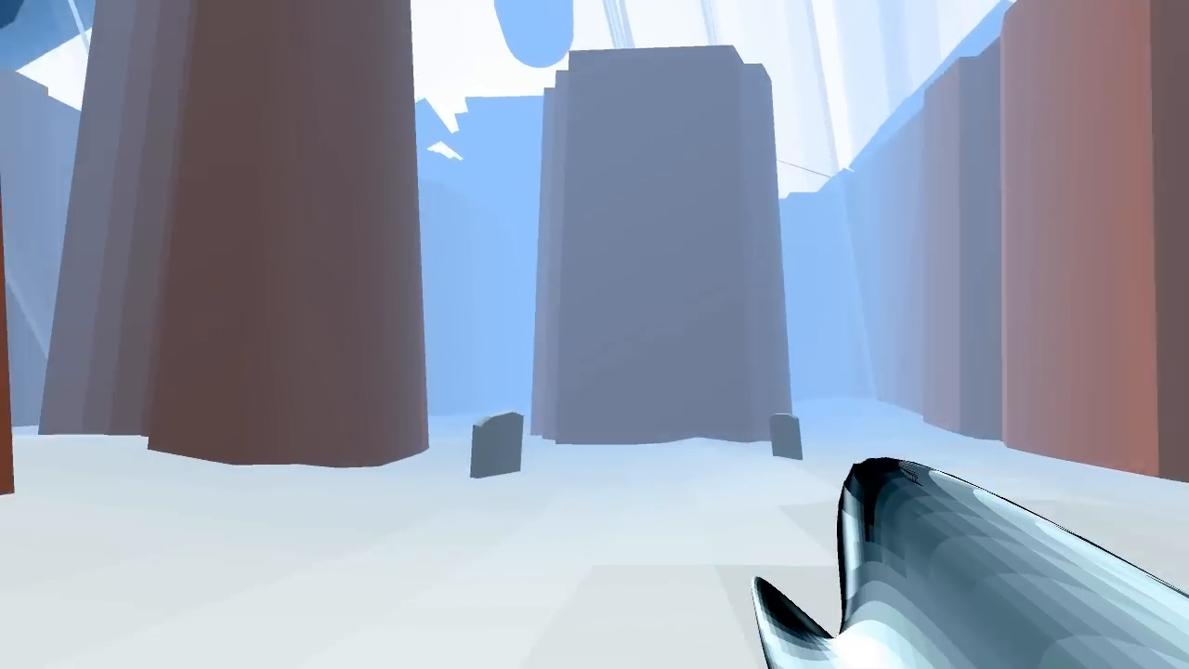
mouse_move(595, 334)
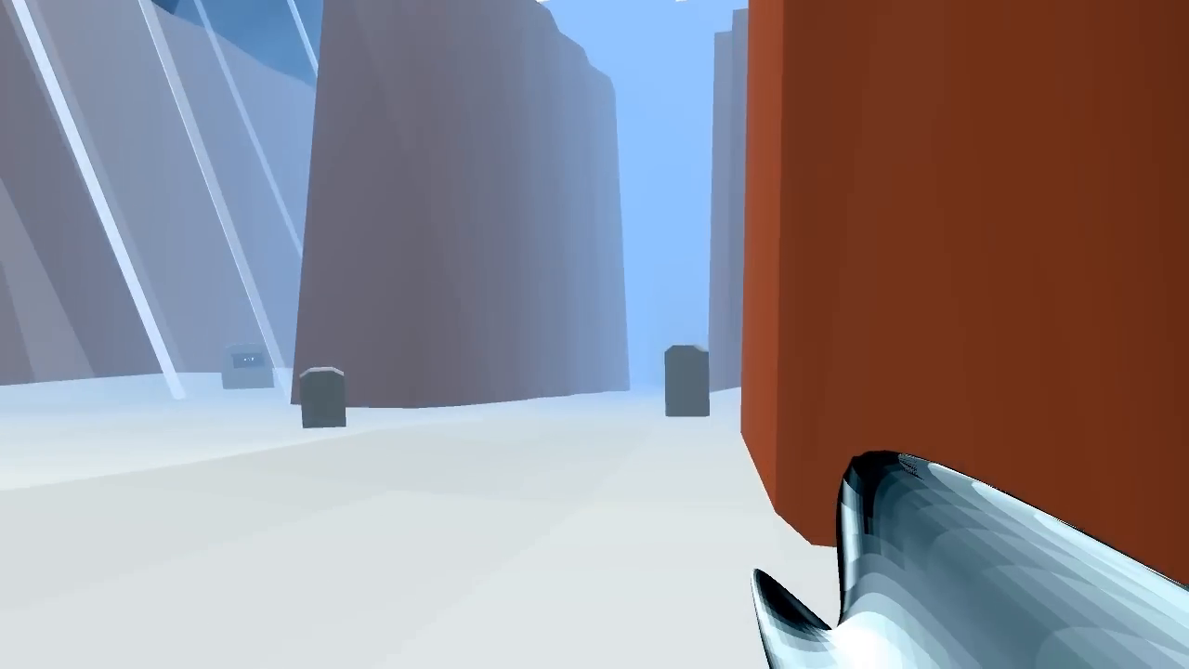